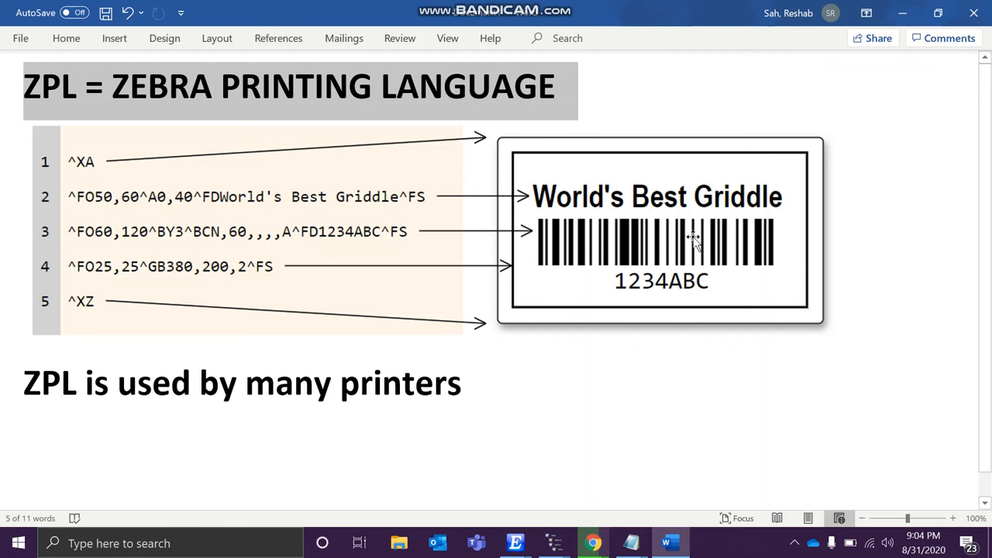
pyautogui.moveTo(762, 211)
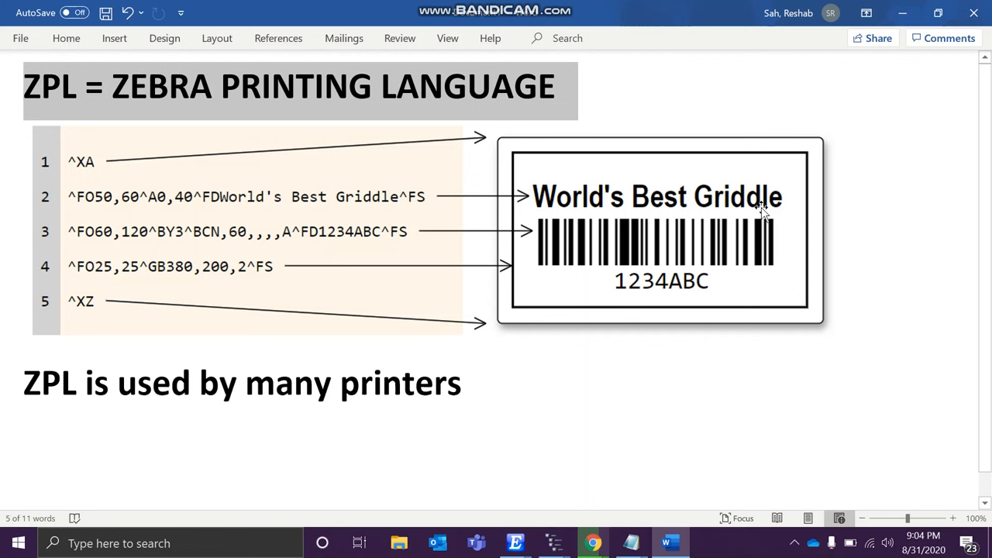
pyautogui.moveTo(267, 116)
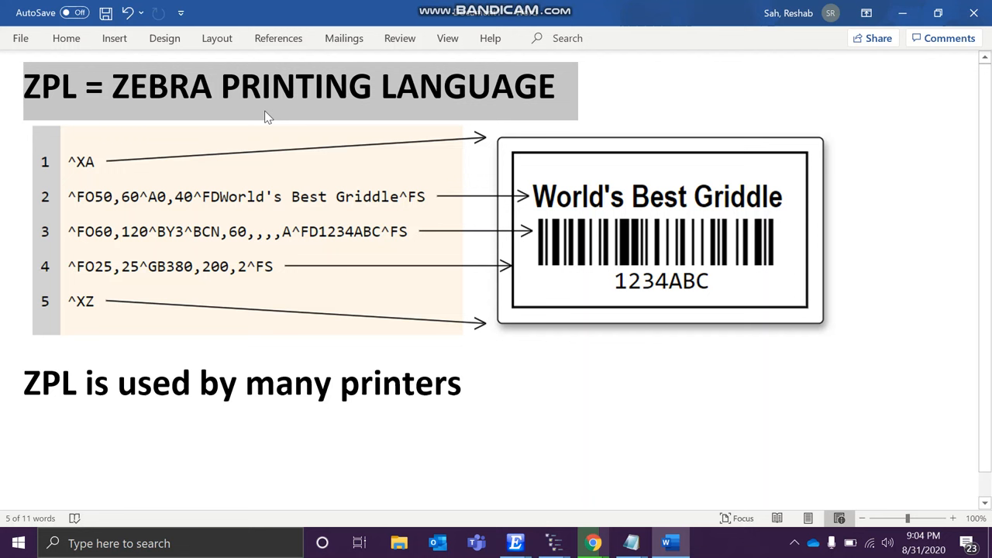
# Switch from the document to the browser and go to the Labelary ZPL viewer page.
pyautogui.click(424, 251)
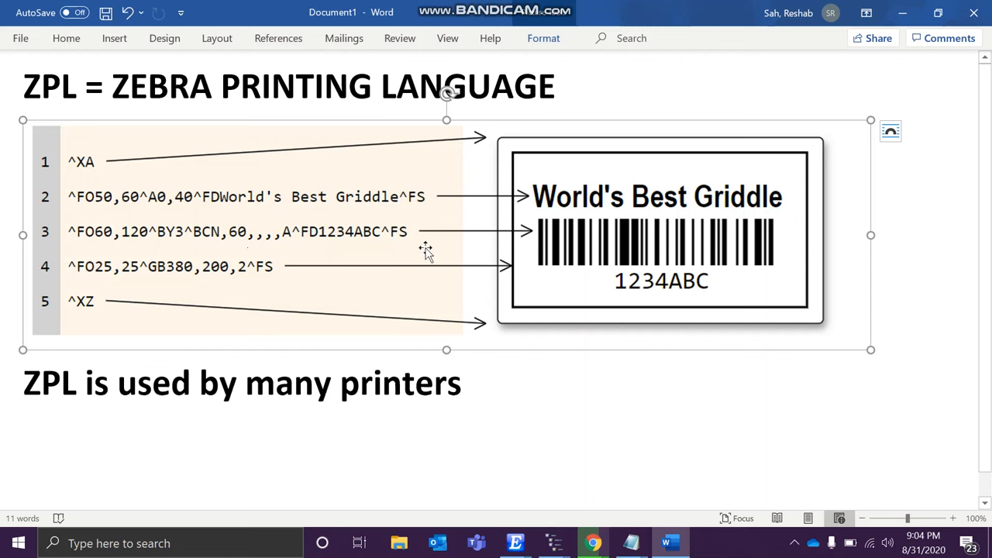
pyautogui.moveTo(633, 224)
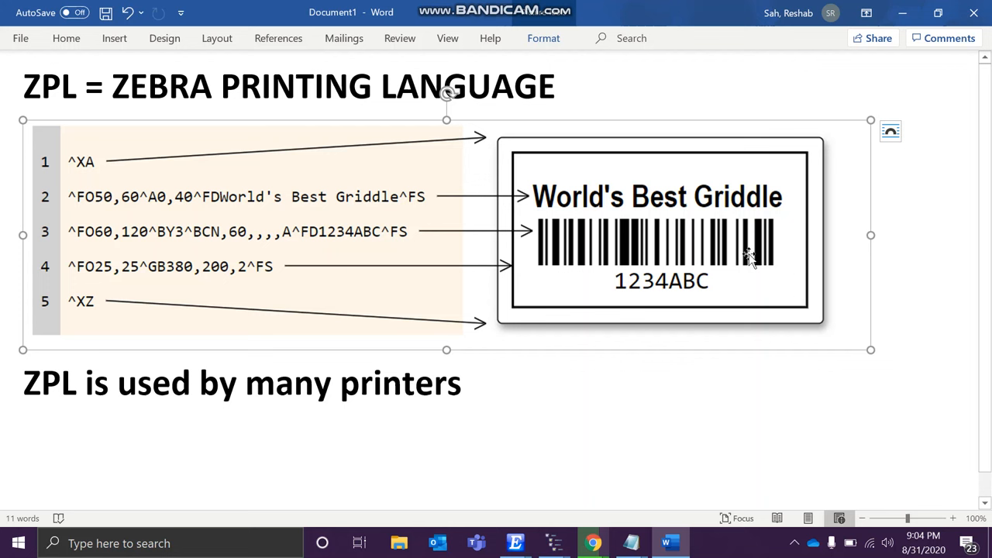
pyautogui.moveTo(638, 282)
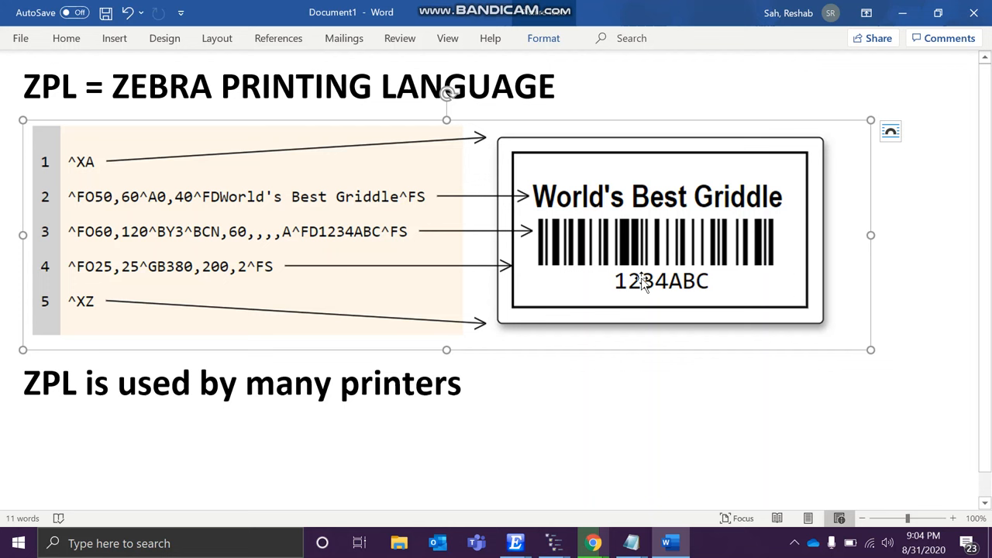
pyautogui.moveTo(127, 178)
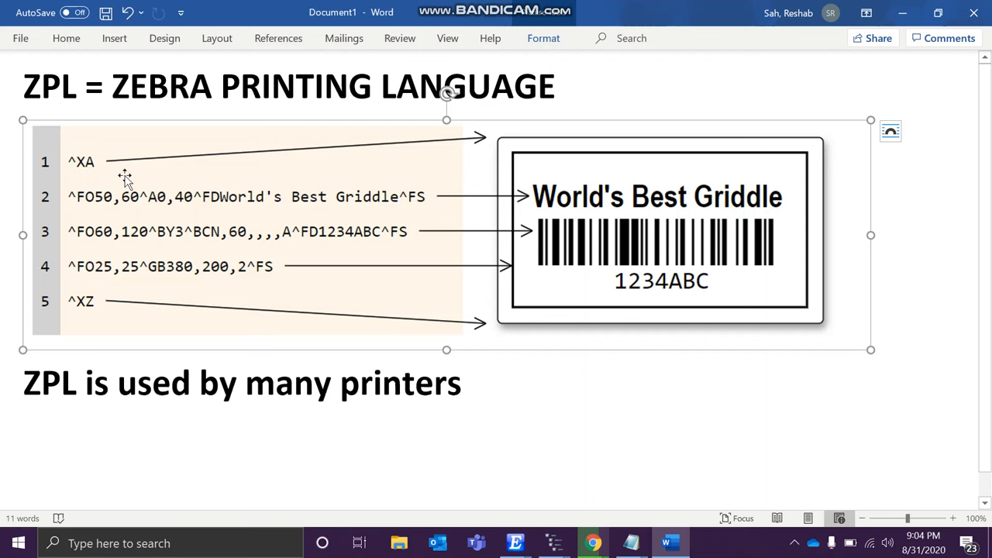
pyautogui.moveTo(193, 248)
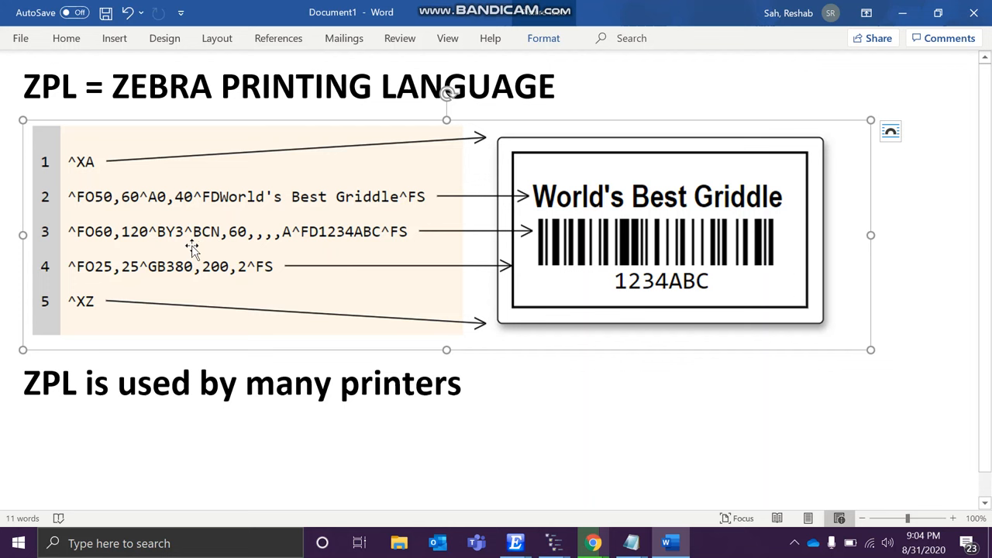
pyautogui.moveTo(572, 262)
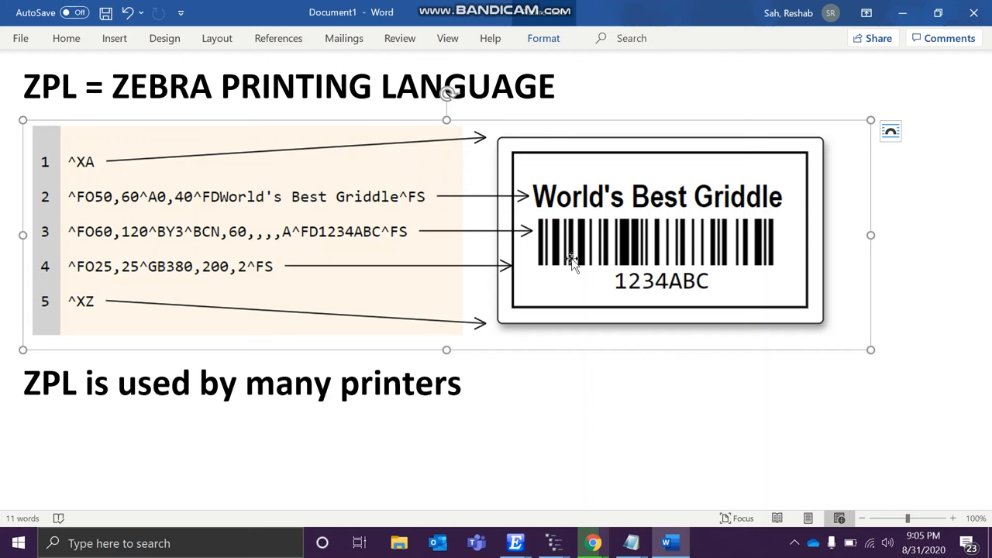
pyautogui.moveTo(583, 232)
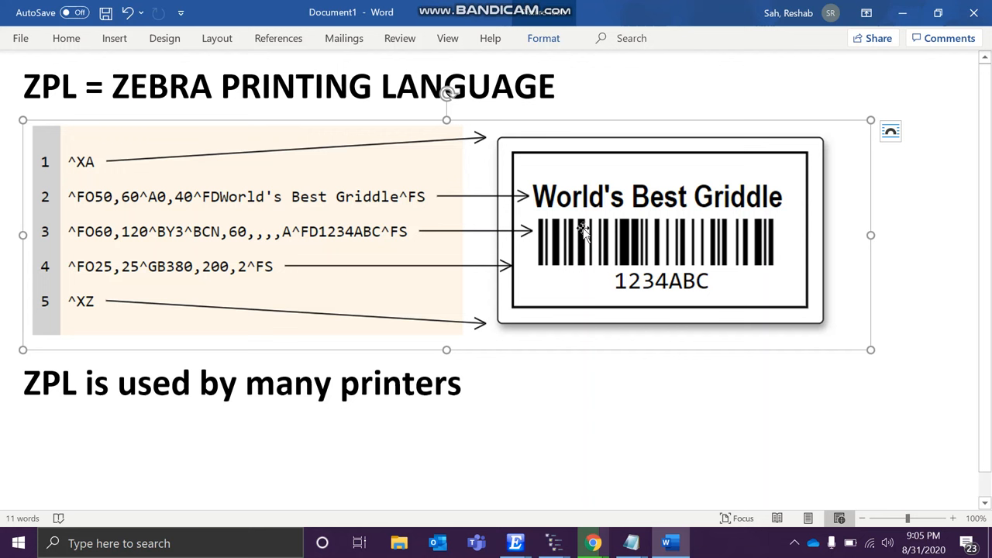
pyautogui.moveTo(643, 293)
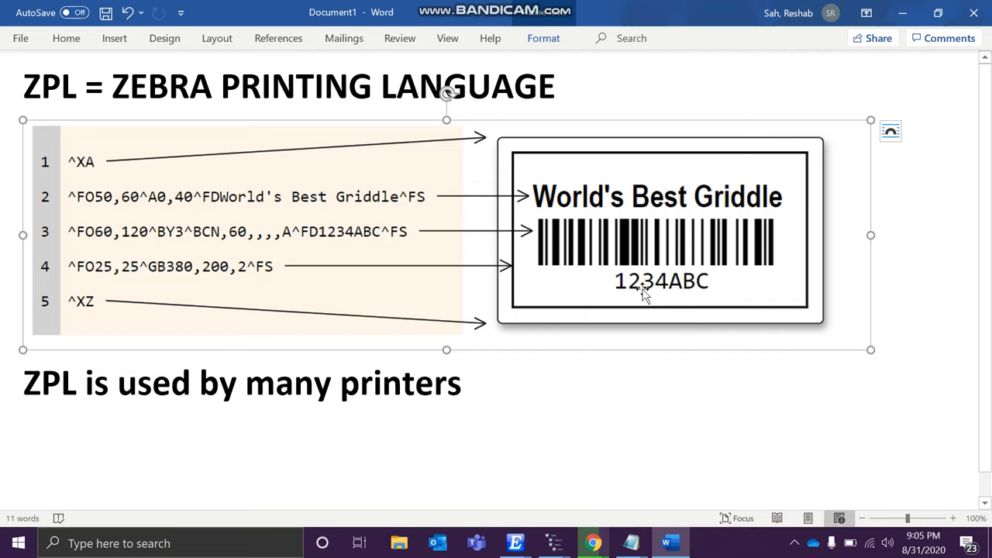
pyautogui.click(592, 542)
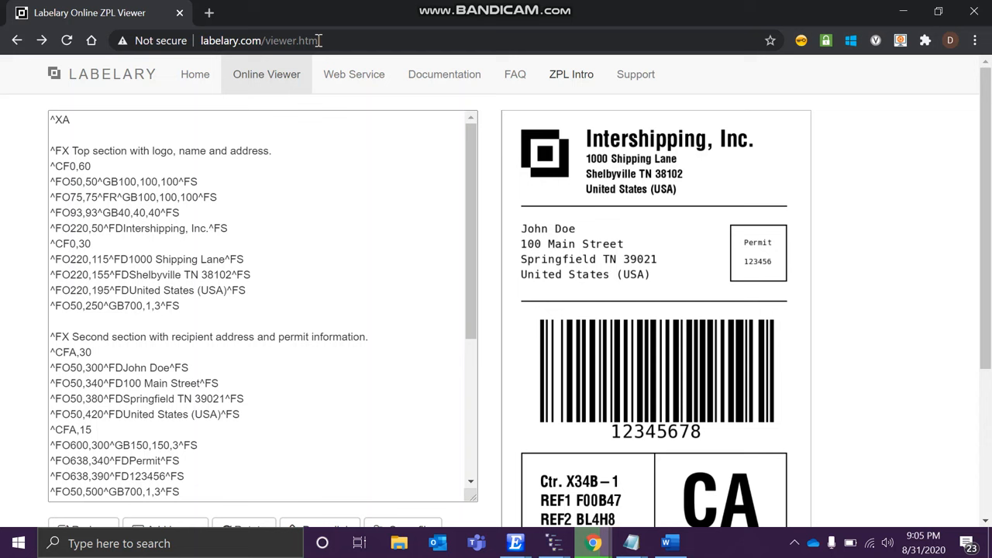
pyautogui.write('labeary')
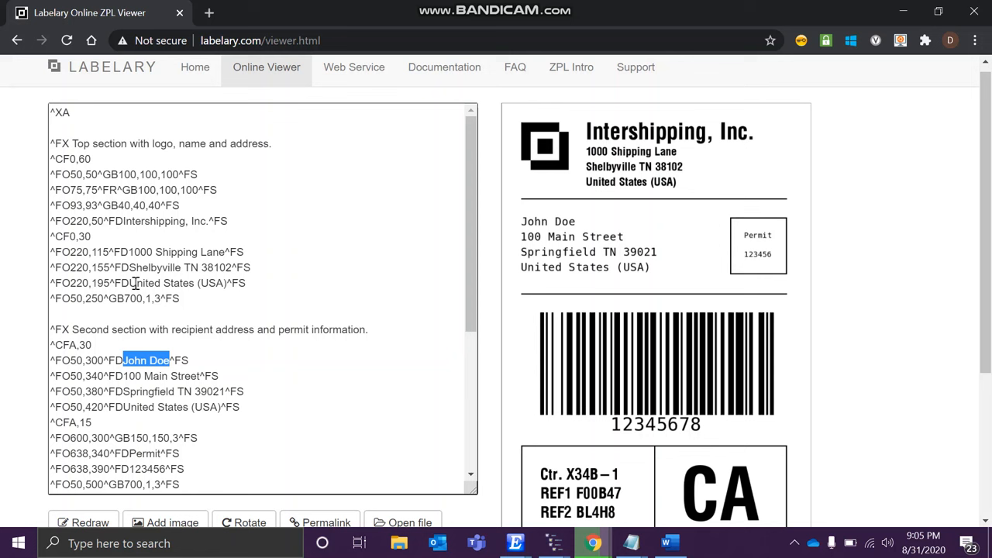
pyautogui.moveTo(619, 310)
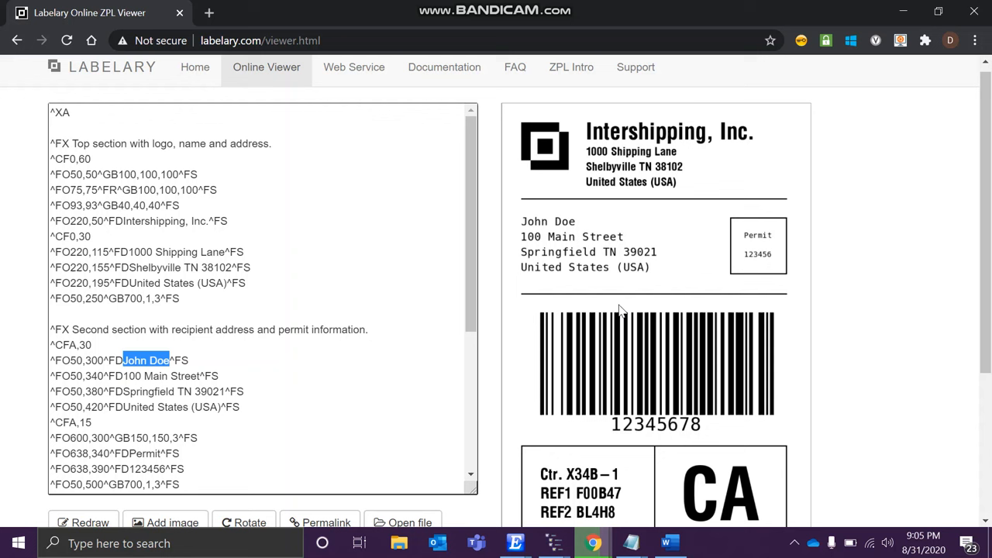
pyautogui.moveTo(659, 279)
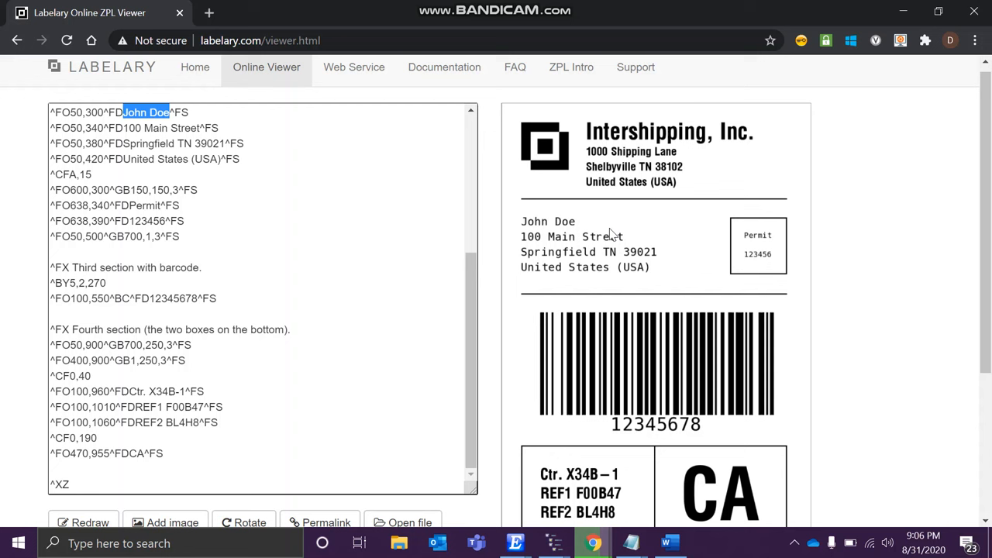
pyautogui.moveTo(493, 362)
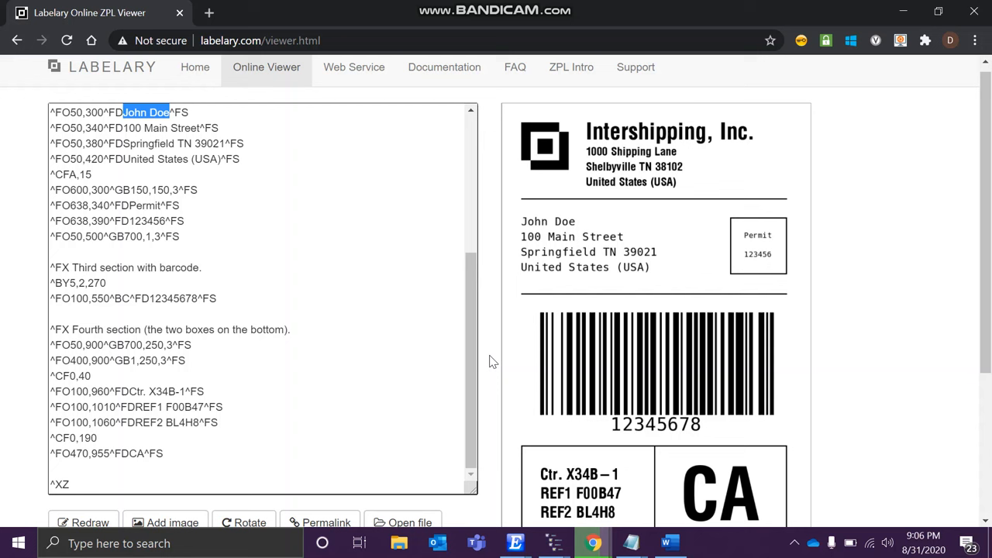
# Replace the sample code with just ^XA on the first line and ^XZ on the second.
pyautogui.click(68, 483)
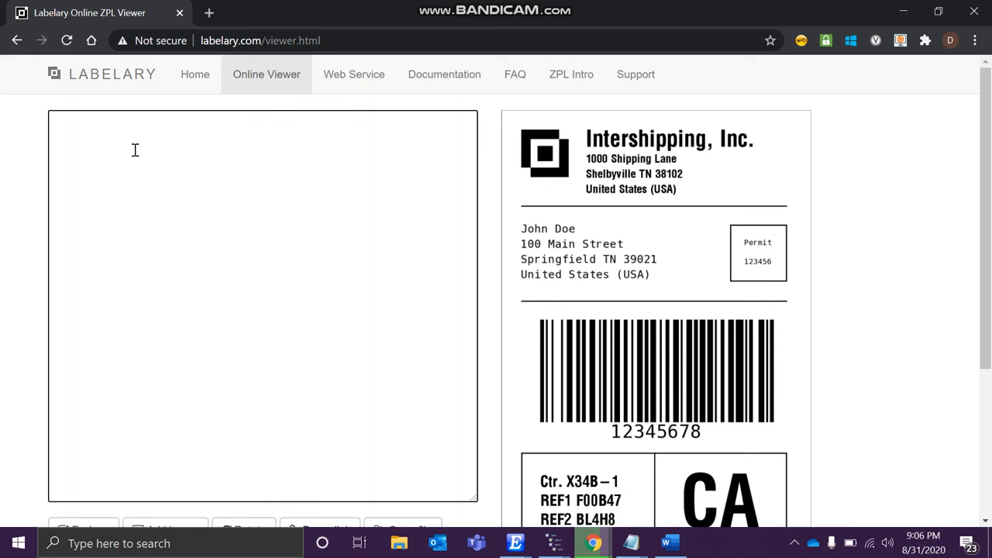
pyautogui.write('^')
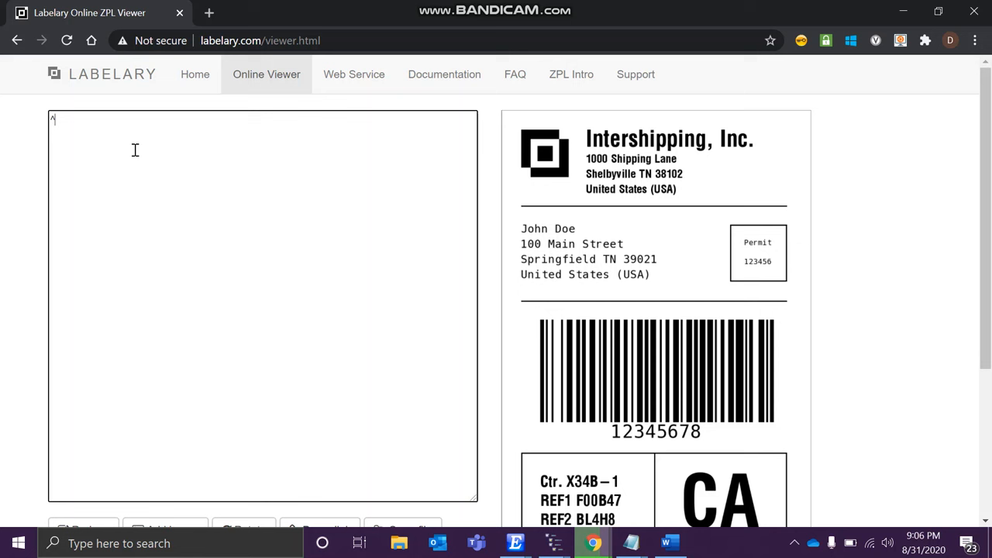
pyautogui.write('XA')
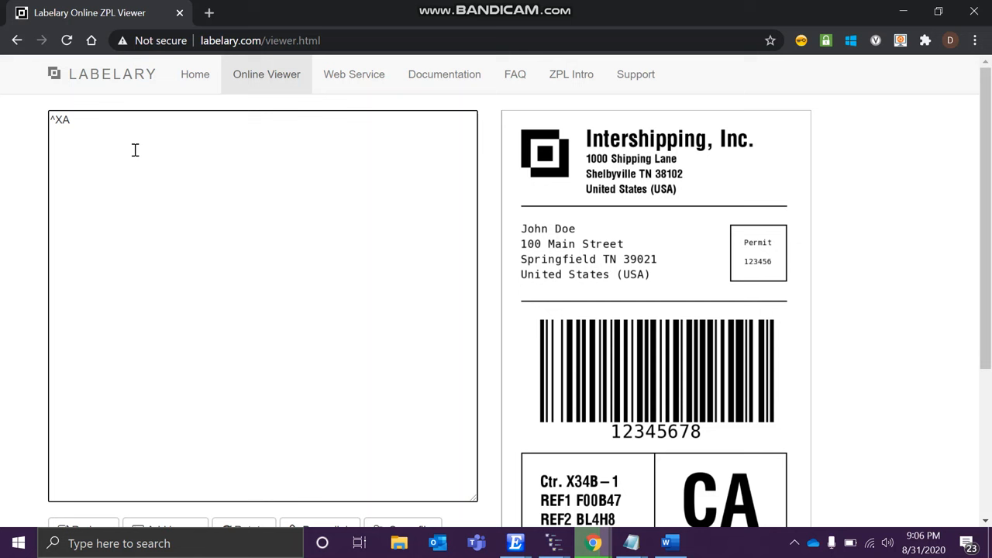
pyautogui.write('^')
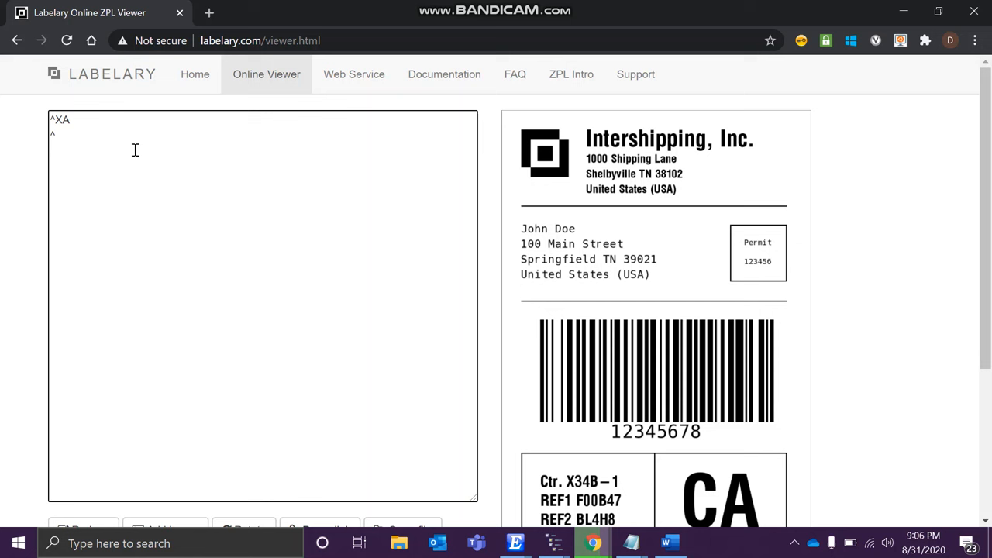
pyautogui.write('XZ')
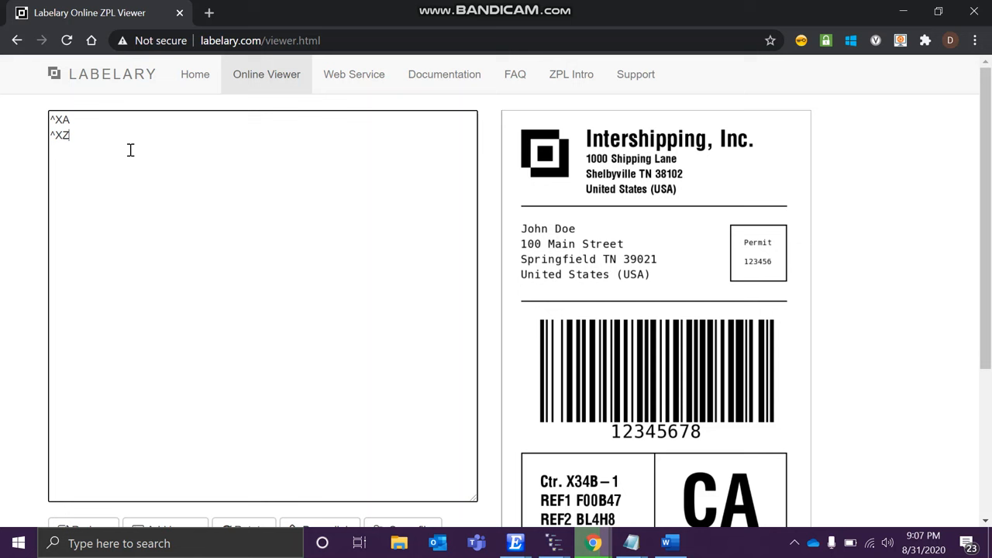
pyautogui.press('enter')
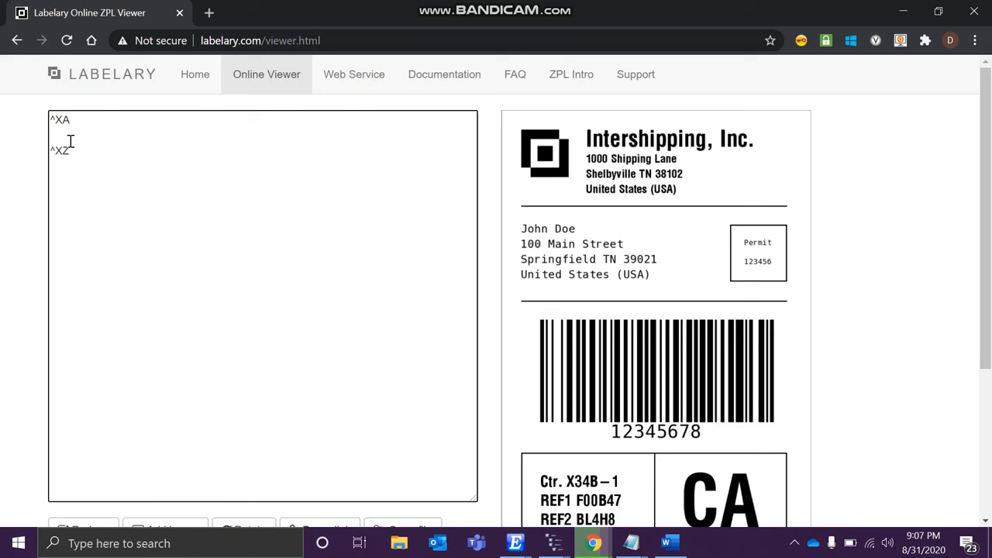
pyautogui.moveTo(502, 190)
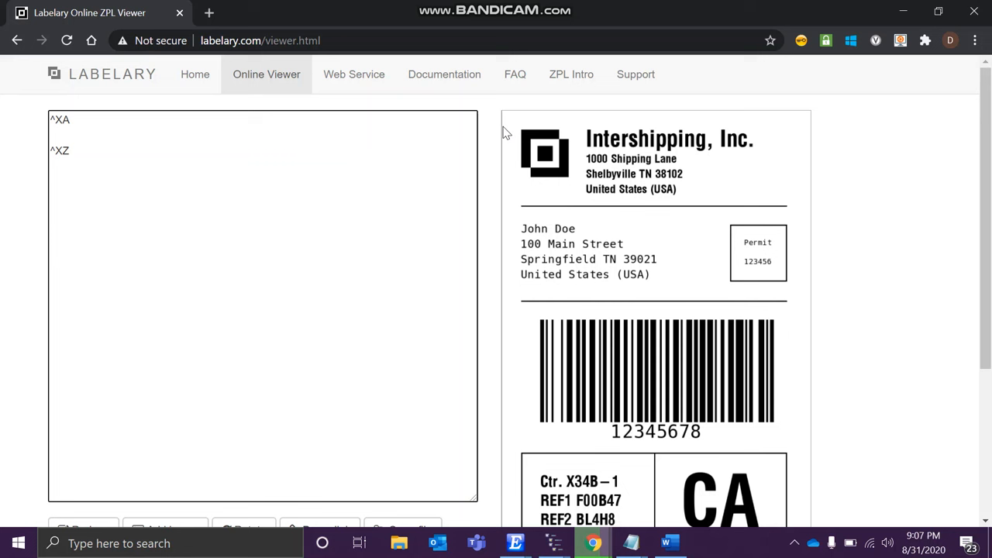
pyautogui.moveTo(627, 192)
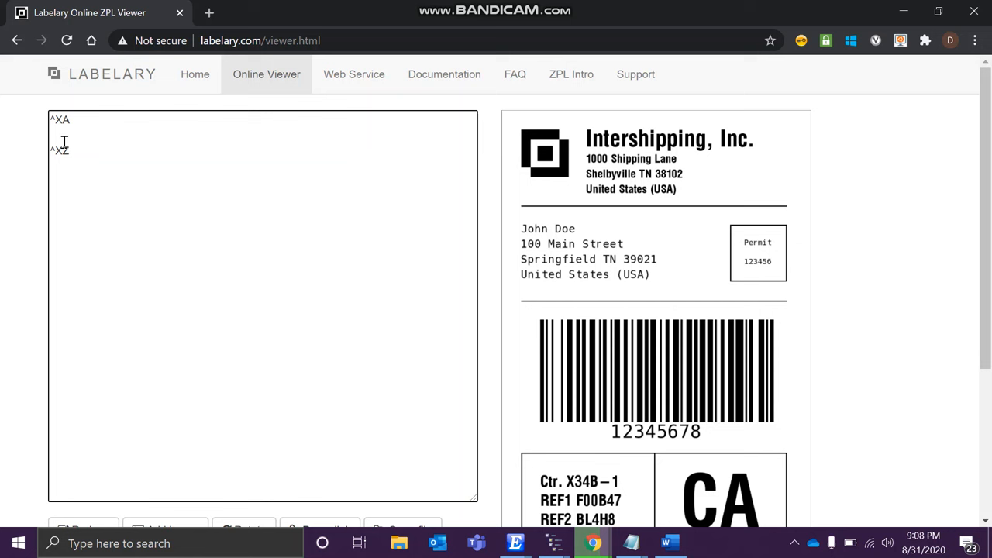
# Add a ^FO0,0^FD field line with the text RESHAB YOUTUBE between ^XA and ^XZ.
pyautogui.write('^')
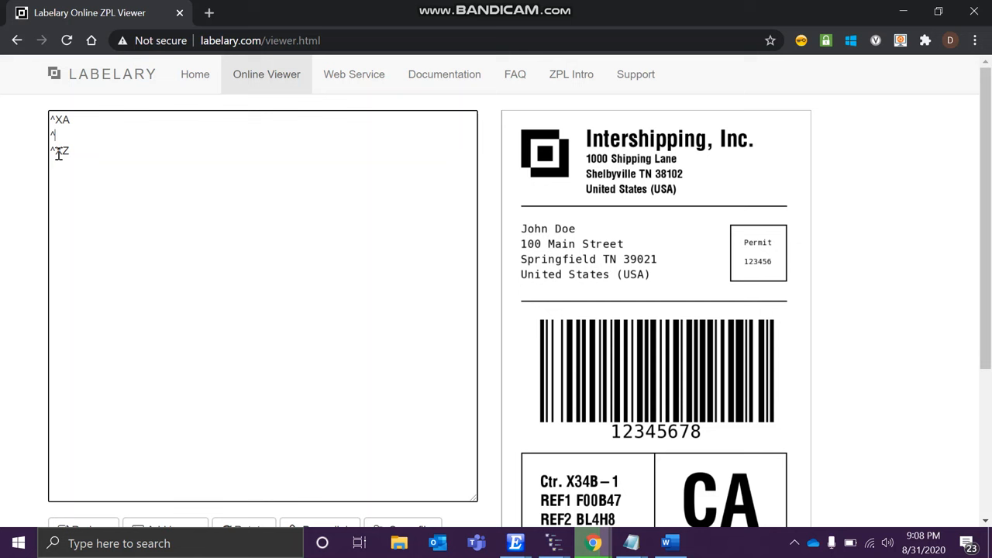
pyautogui.write('T')
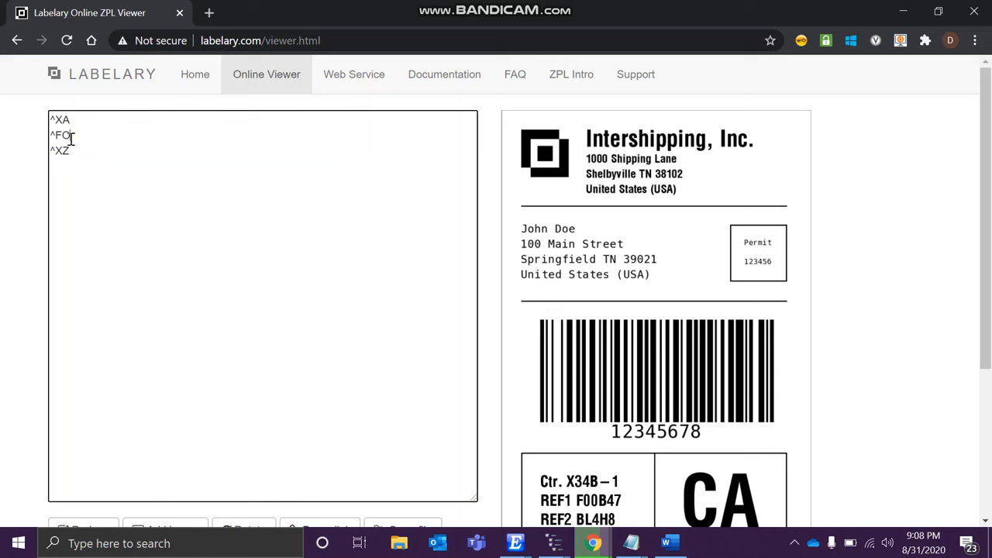
pyautogui.write('0,0')
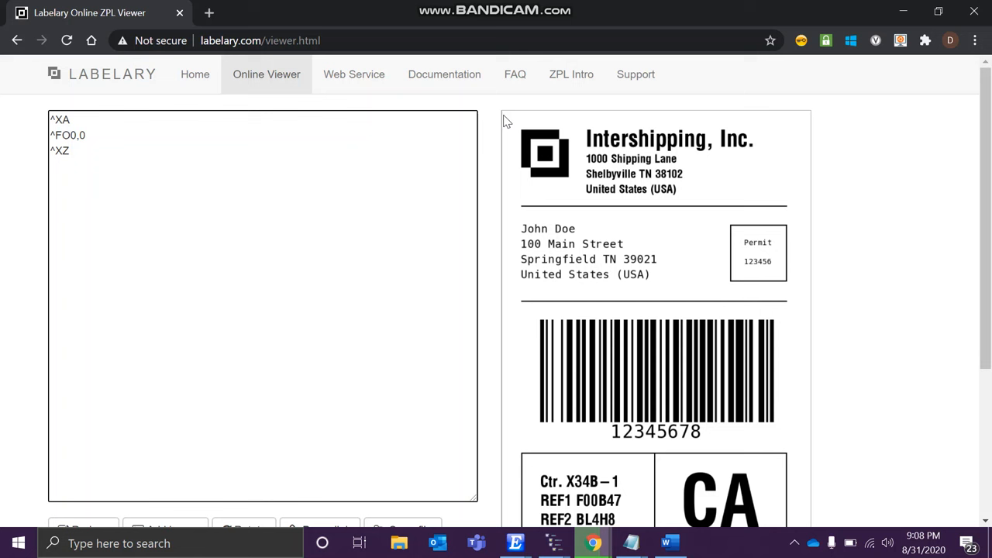
pyautogui.moveTo(496, 124)
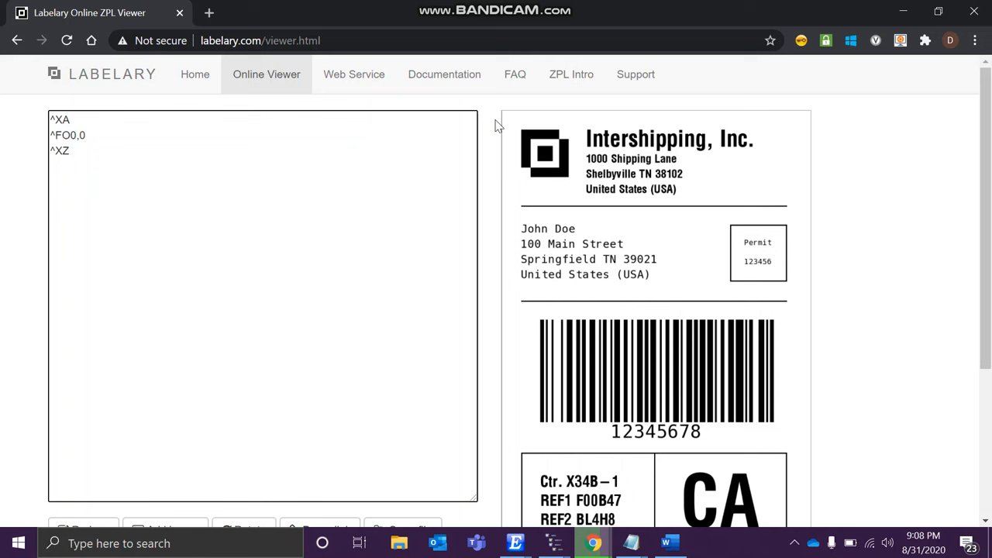
pyautogui.write('^FD')
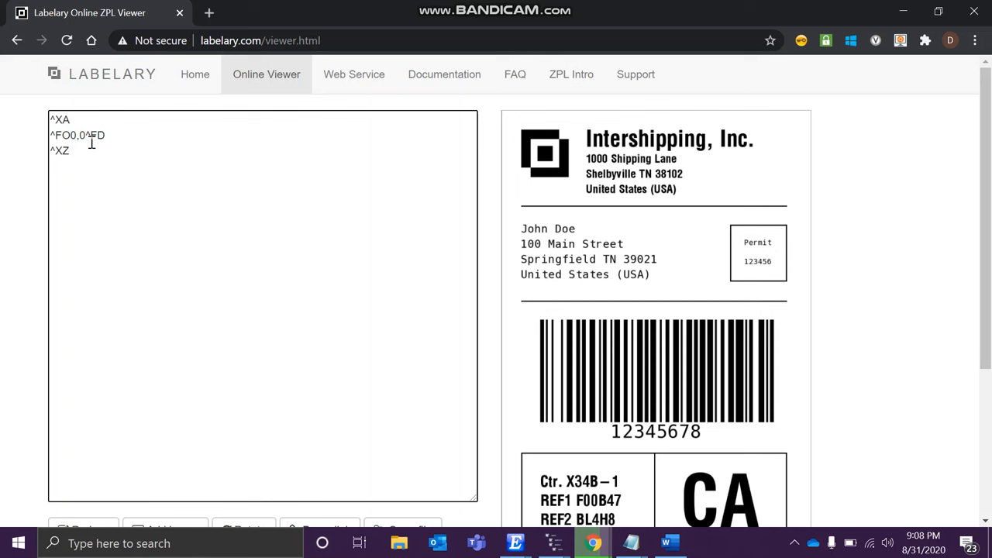
pyautogui.write('RESHAB YOUTUBE')
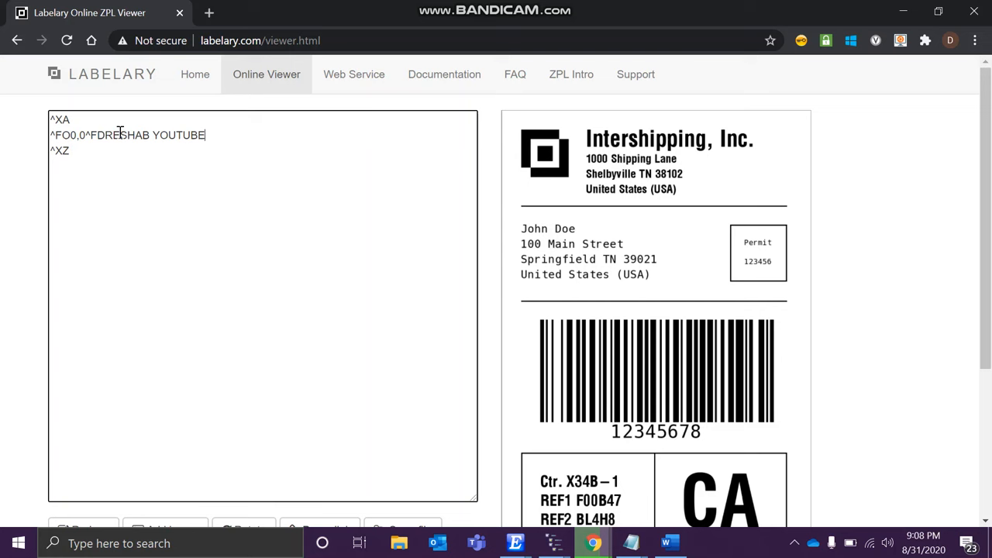
pyautogui.scroll(-3)
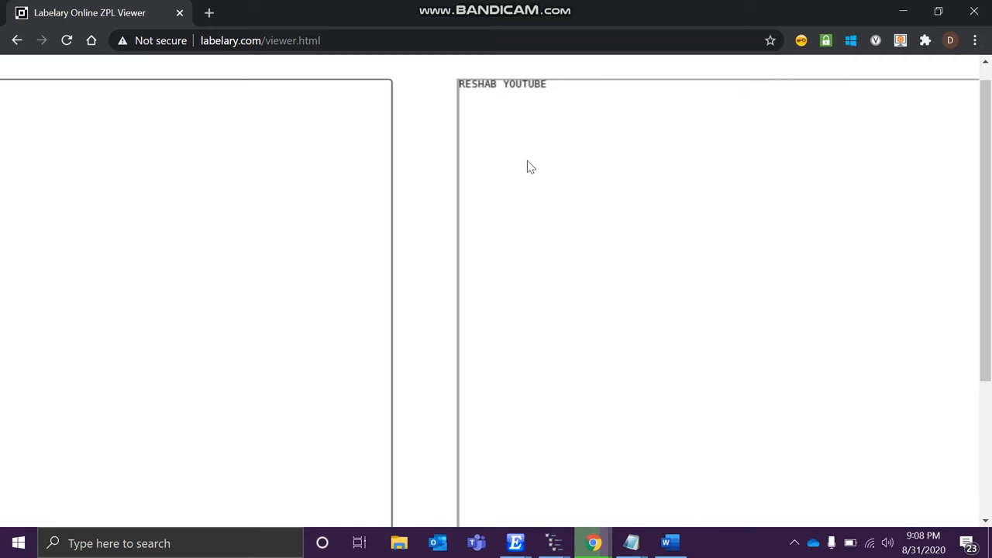
# Add a ^CF0,60 font line after ^XA and redraw so the text renders large.
pyautogui.scroll(3)
pyautogui.write('^')
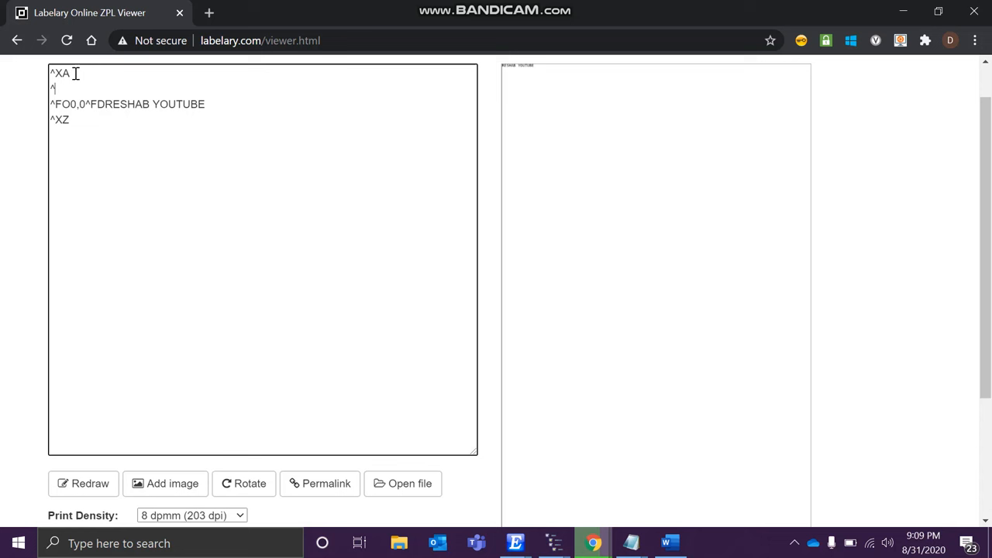
pyautogui.write('CF0')
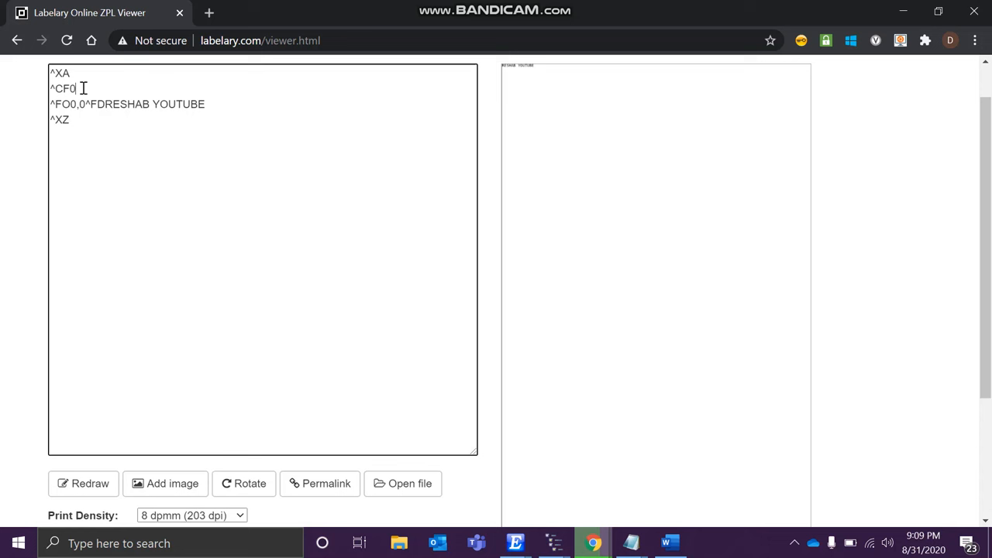
pyautogui.write(',60')
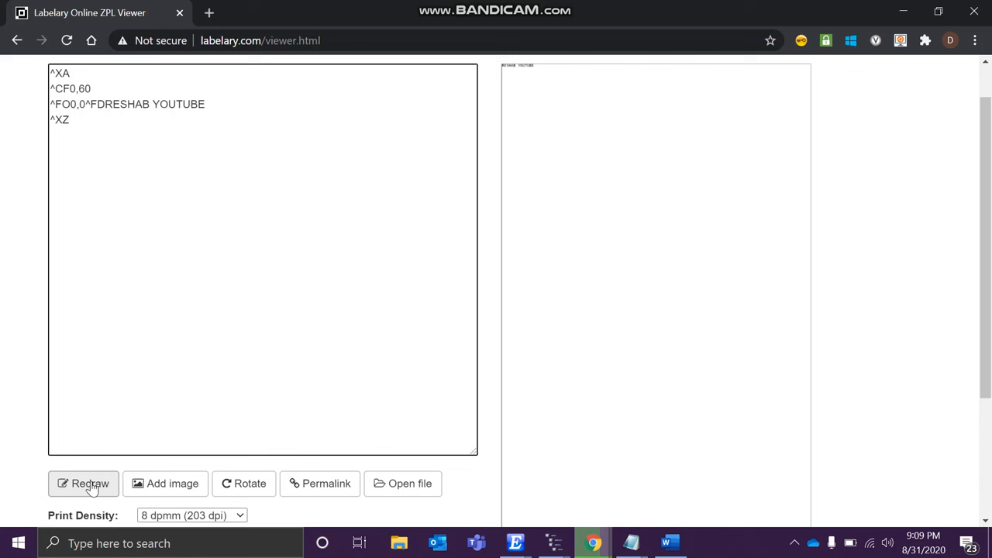
pyautogui.click(84, 483)
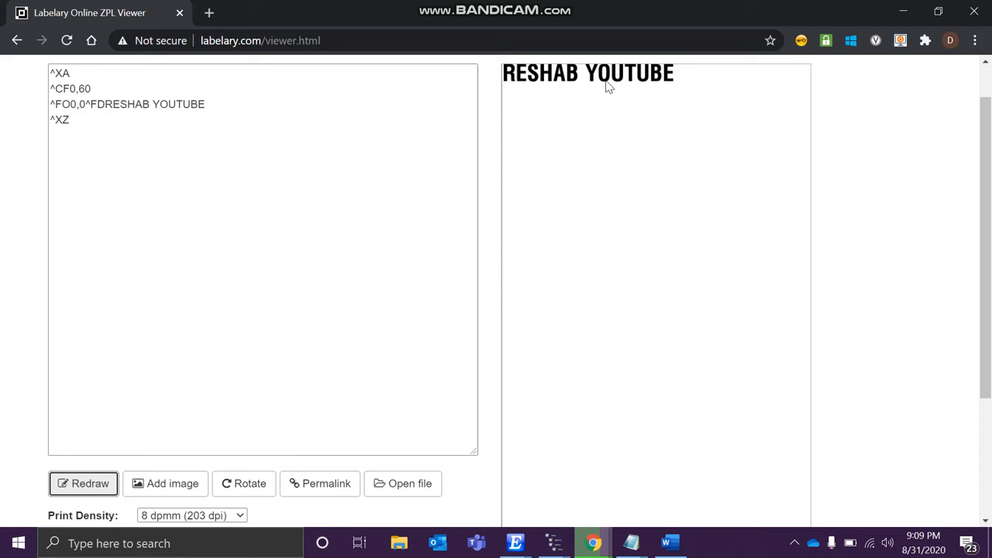
pyautogui.moveTo(490, 118)
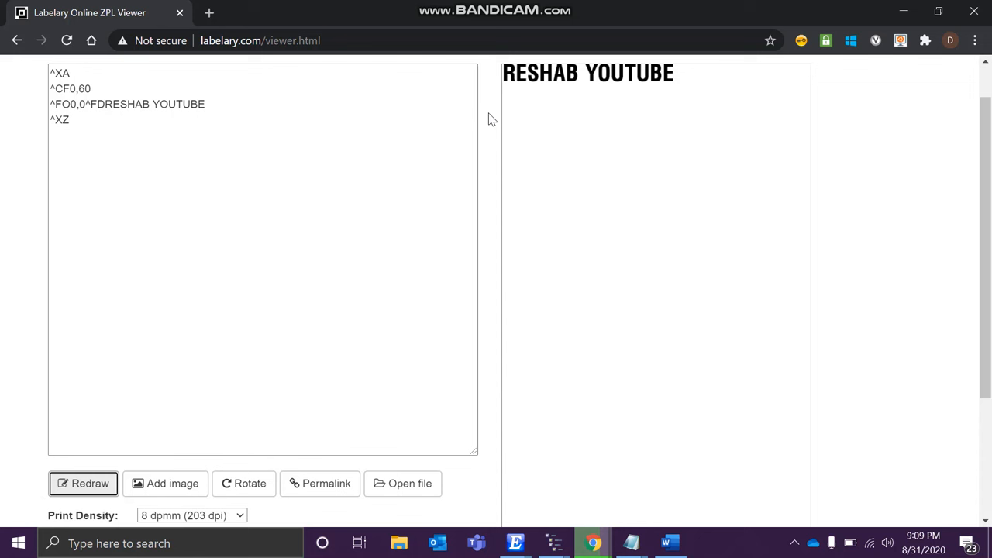
pyautogui.moveTo(260, 121)
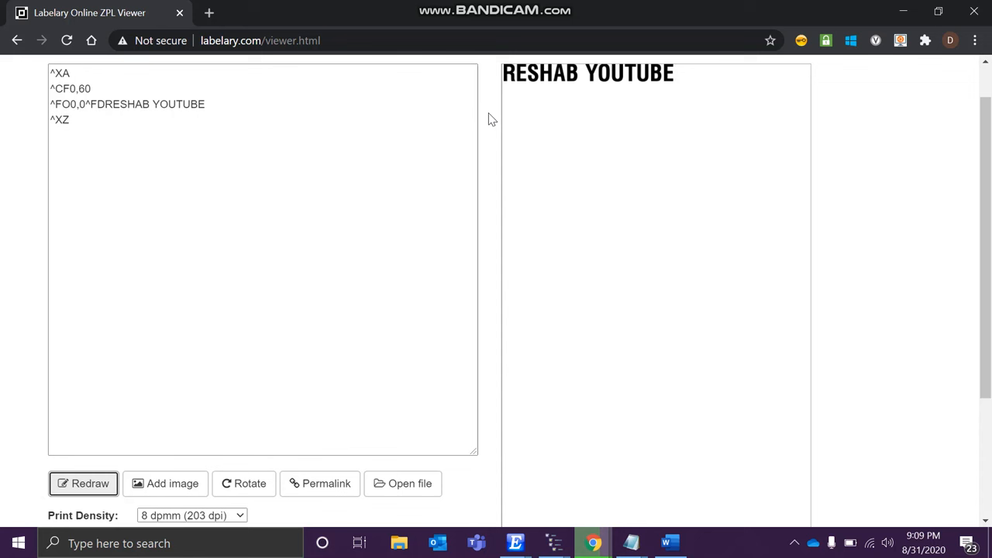